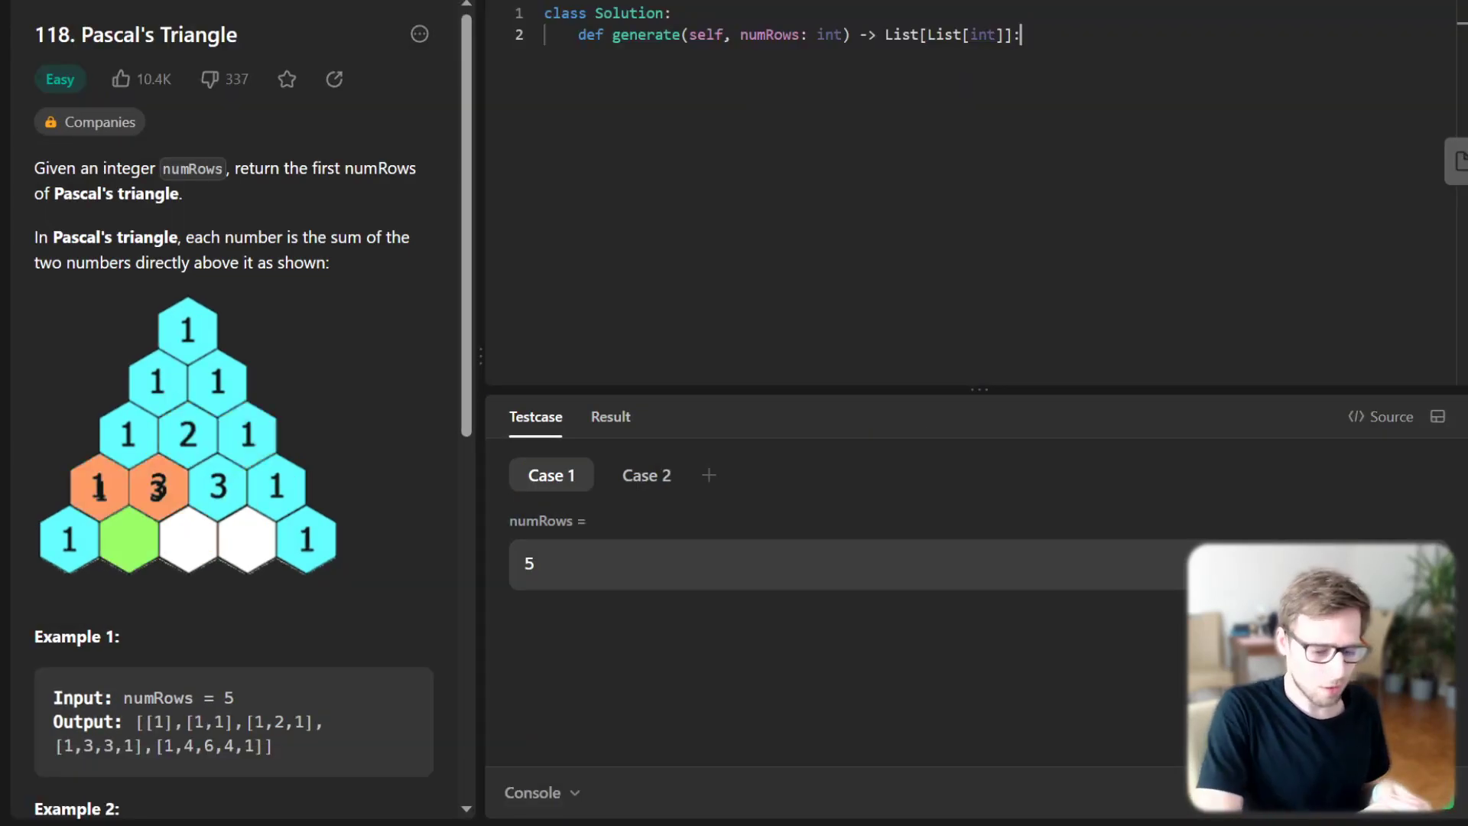
- Write the comment explaining the base case when numRows is 1
{"action": "key", "text": "enter"}
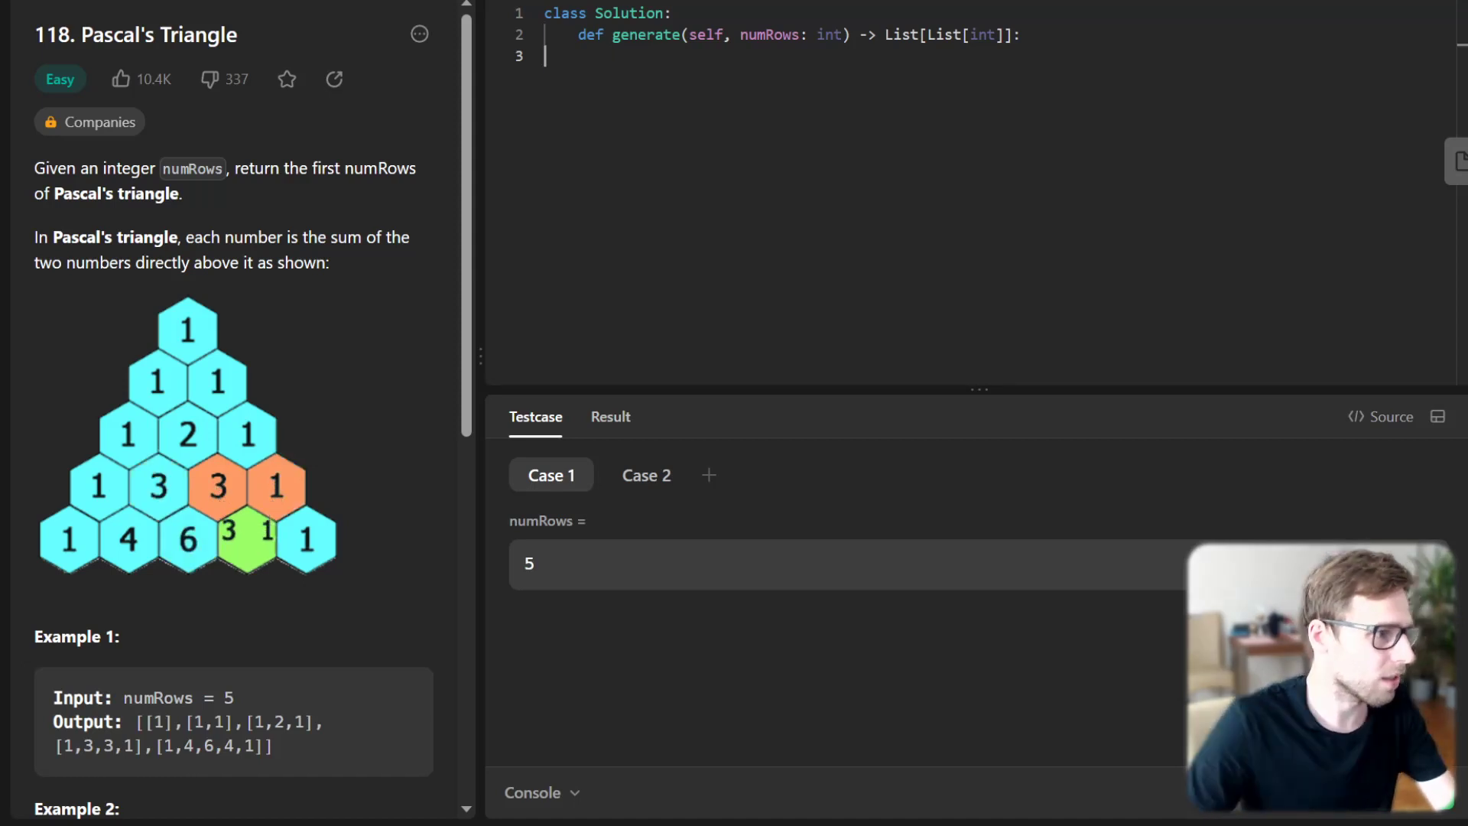
{"action": "type", "text": "#"}
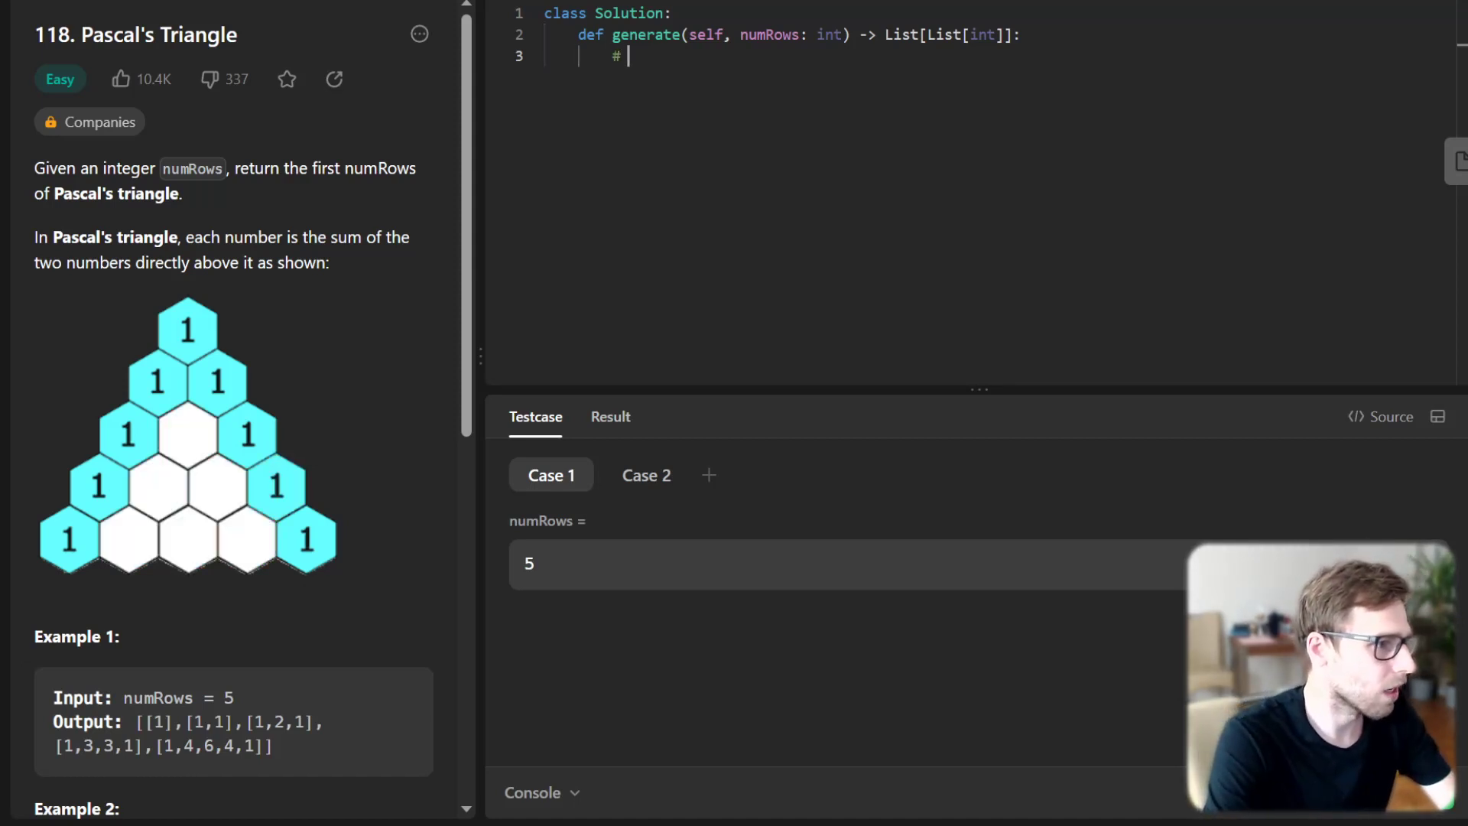
{"action": "type", "text": "Base case: if"}
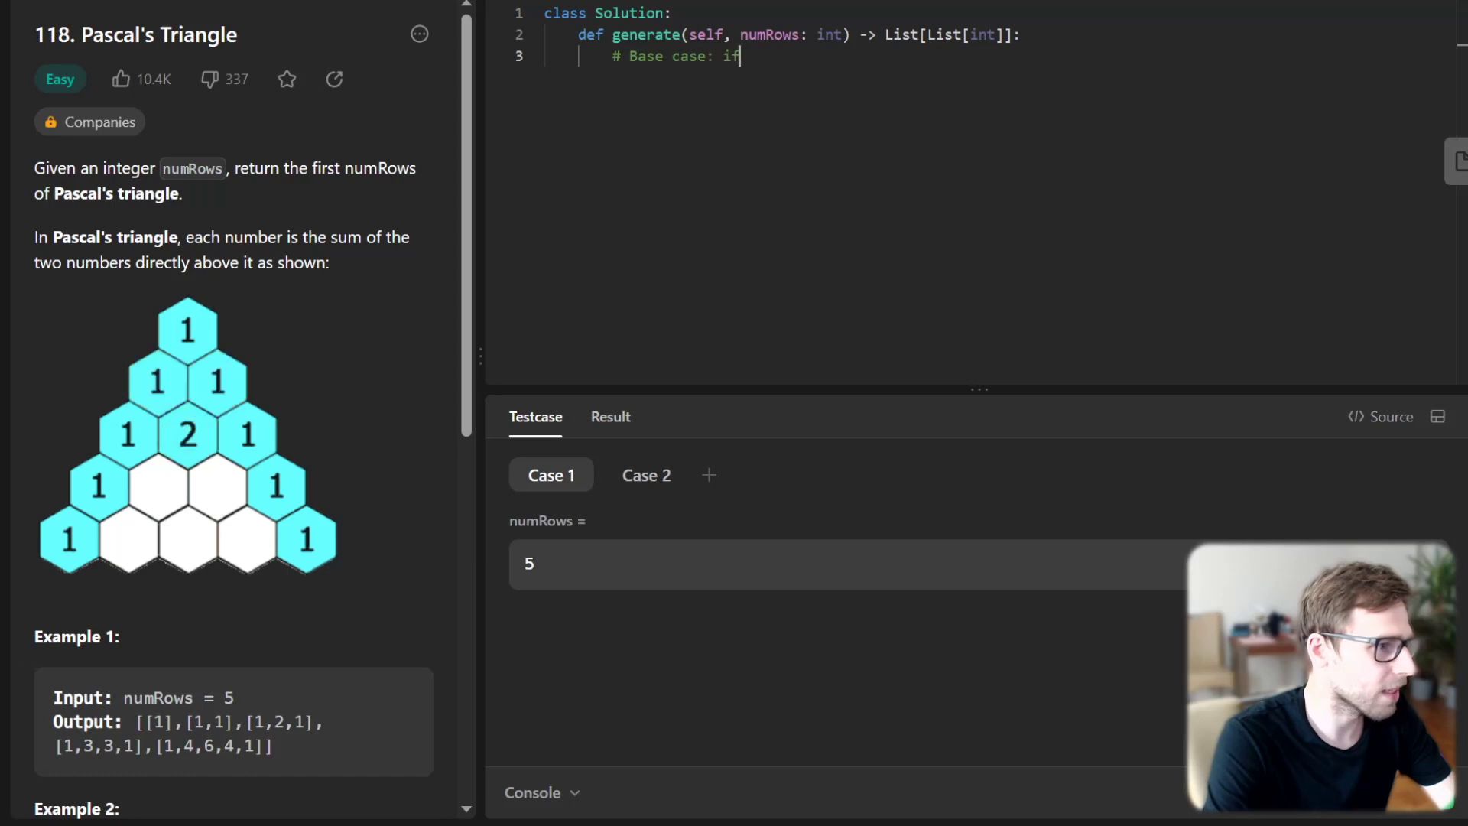
{"action": "type", "text": "numRows is"}
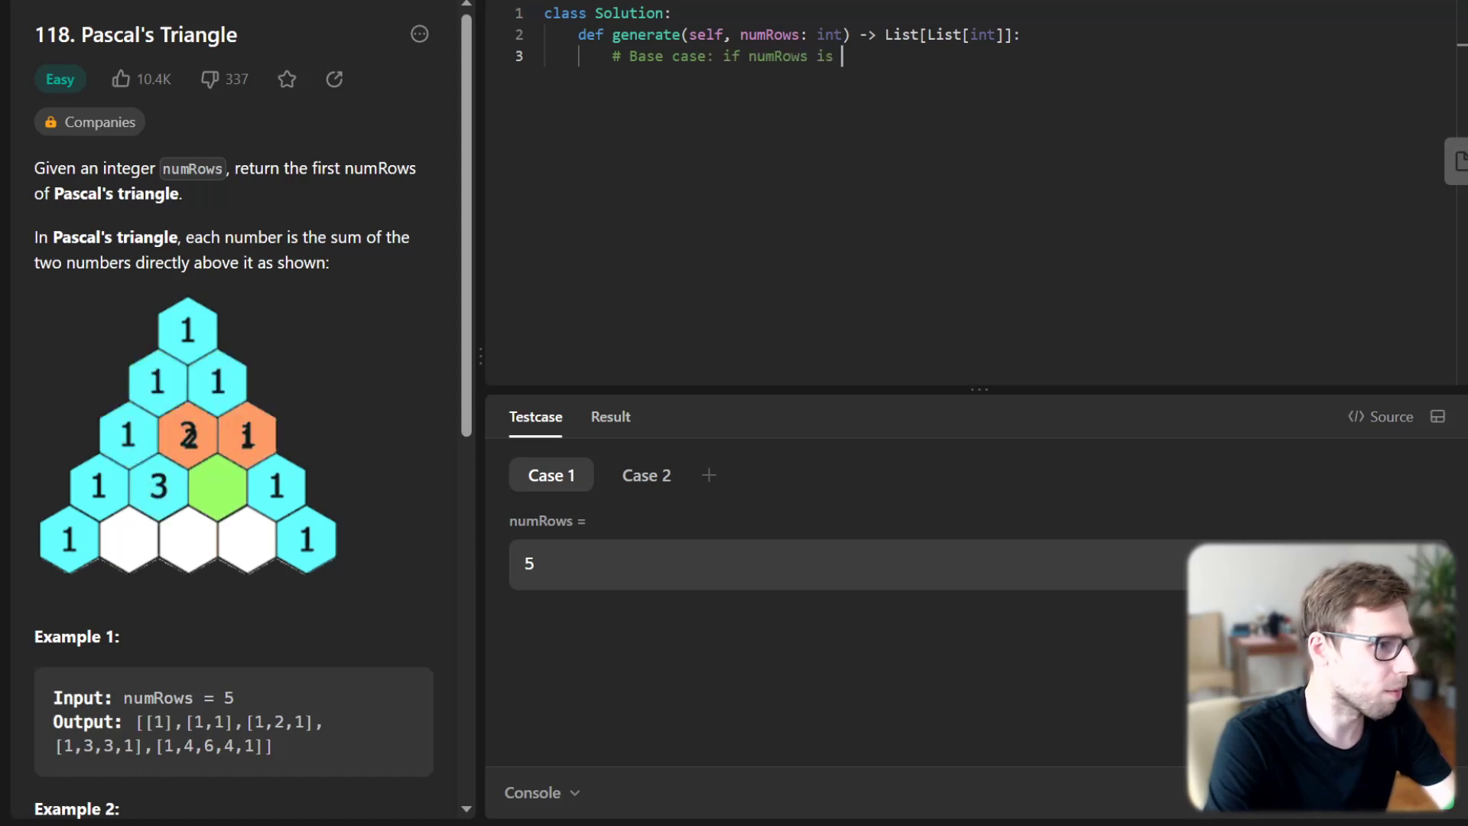
{"action": "type", "text": "1, we directly return [[1"}
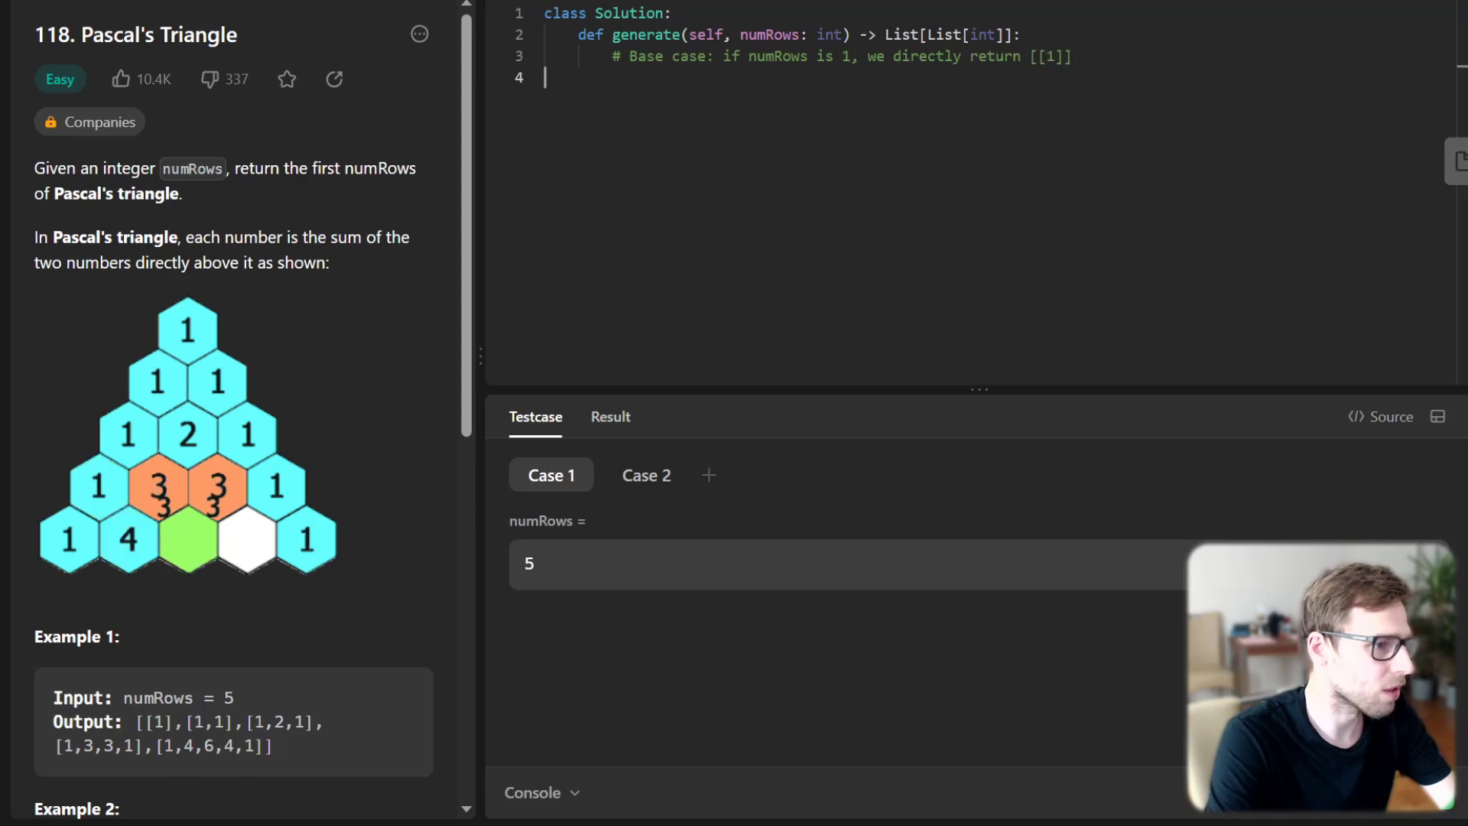
- Add 'if numRows == 1:' returning [[1]] beneath the comment
{"action": "type", "text": "if"}
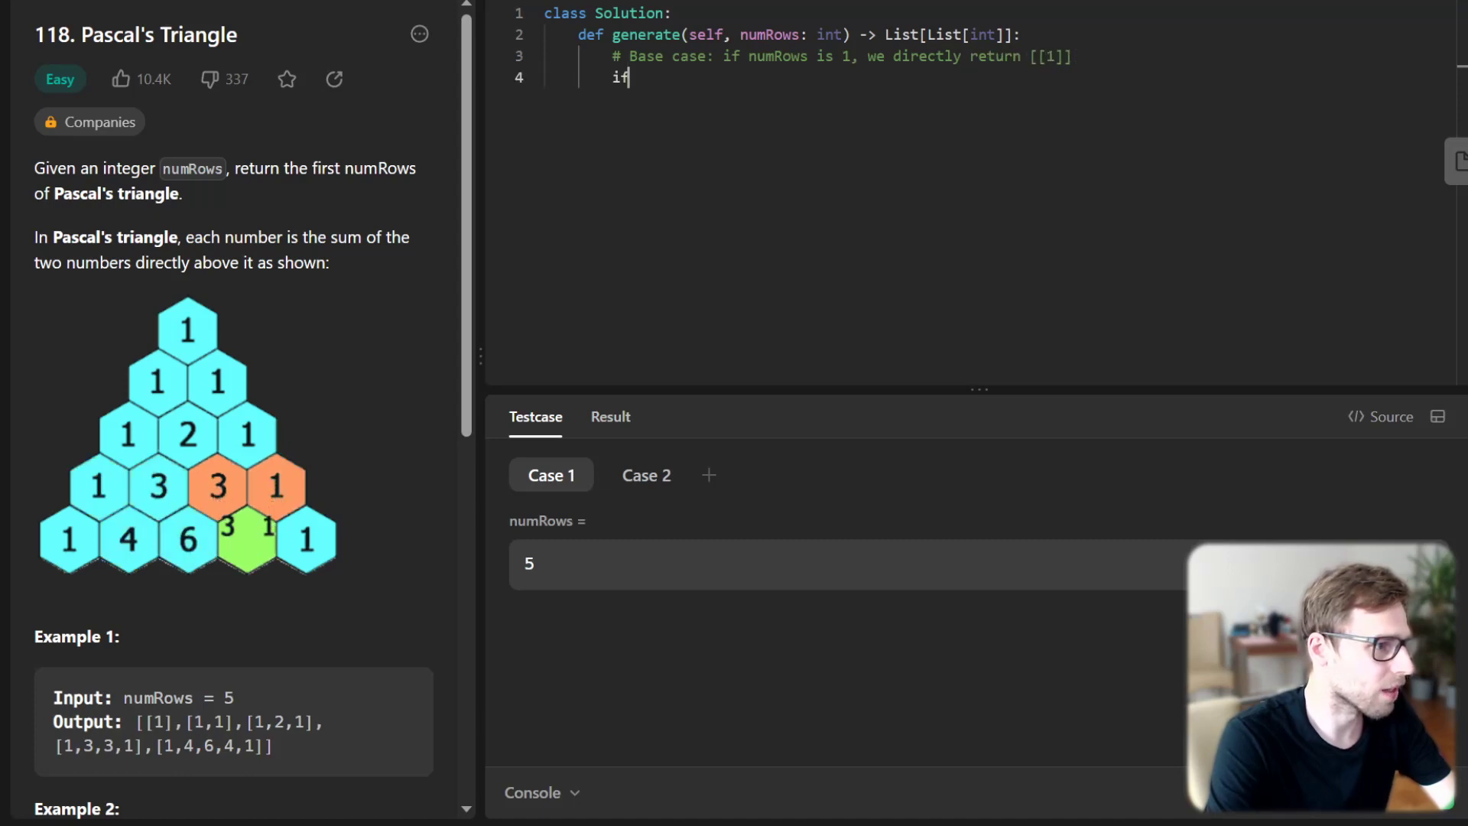
{"action": "type", "text": "numRows ="}
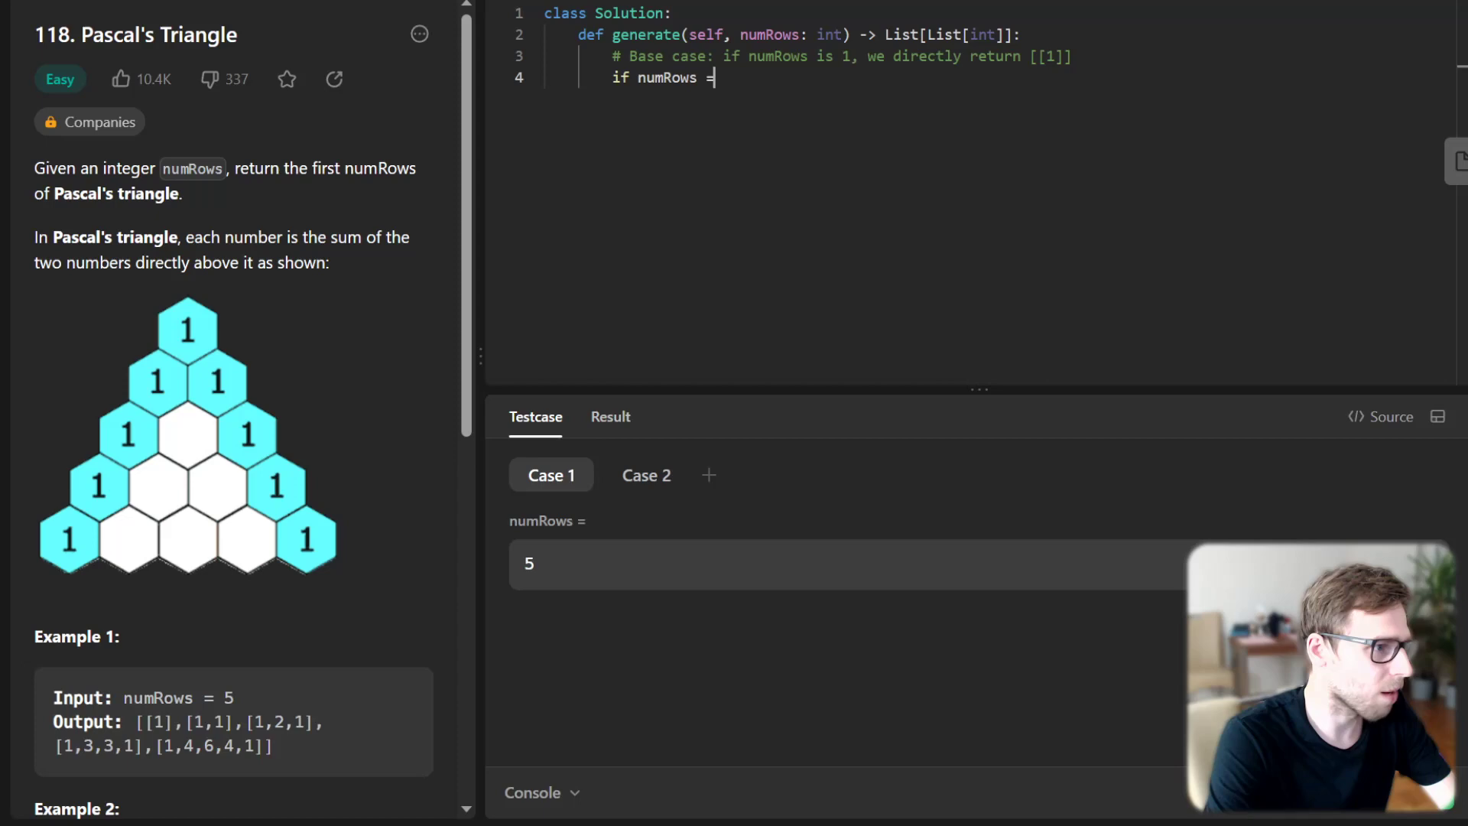
{"action": "type", "text": "== 1:"}
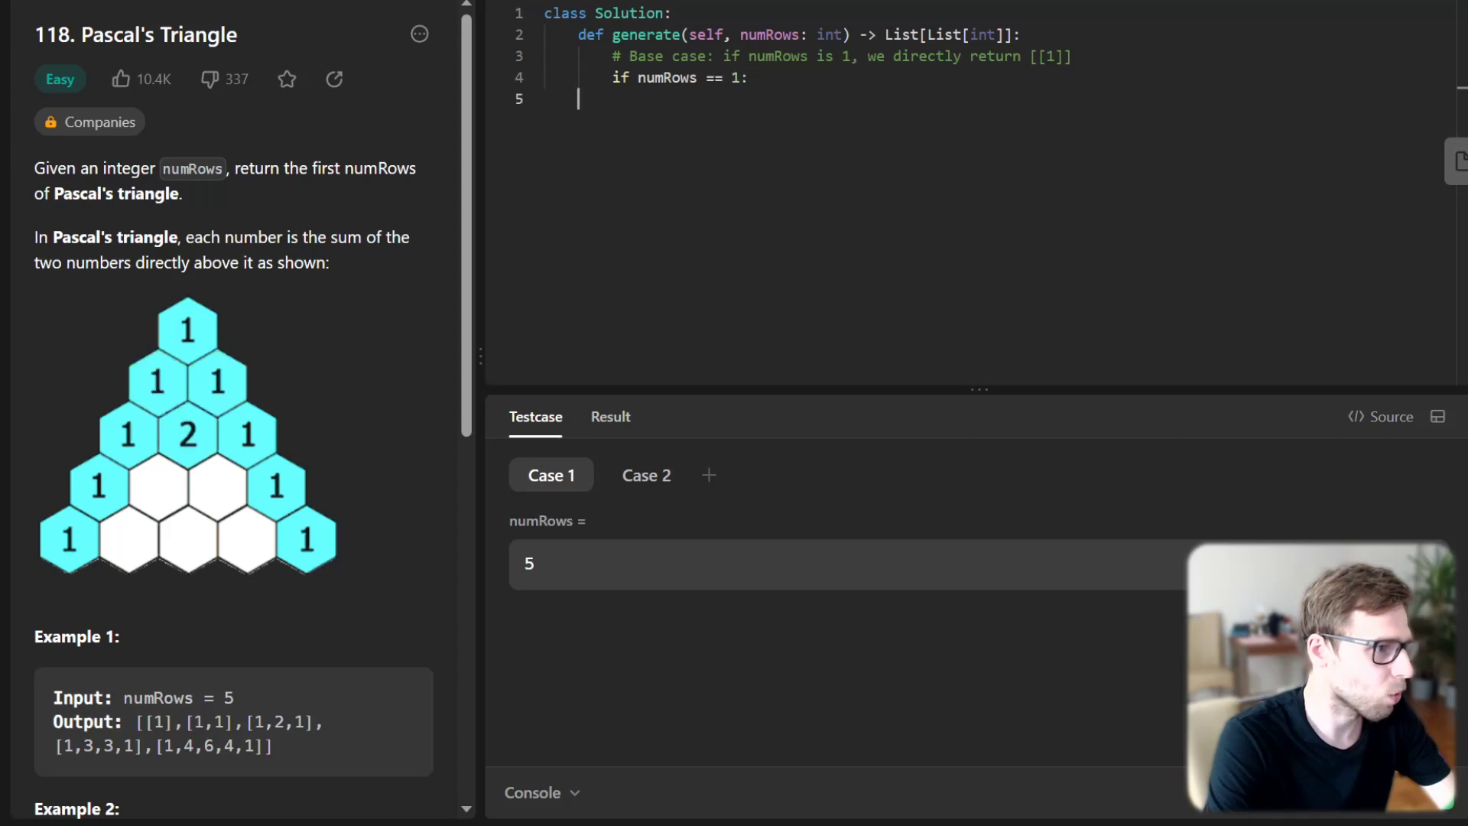
{"action": "type", "text": "return [[1"}
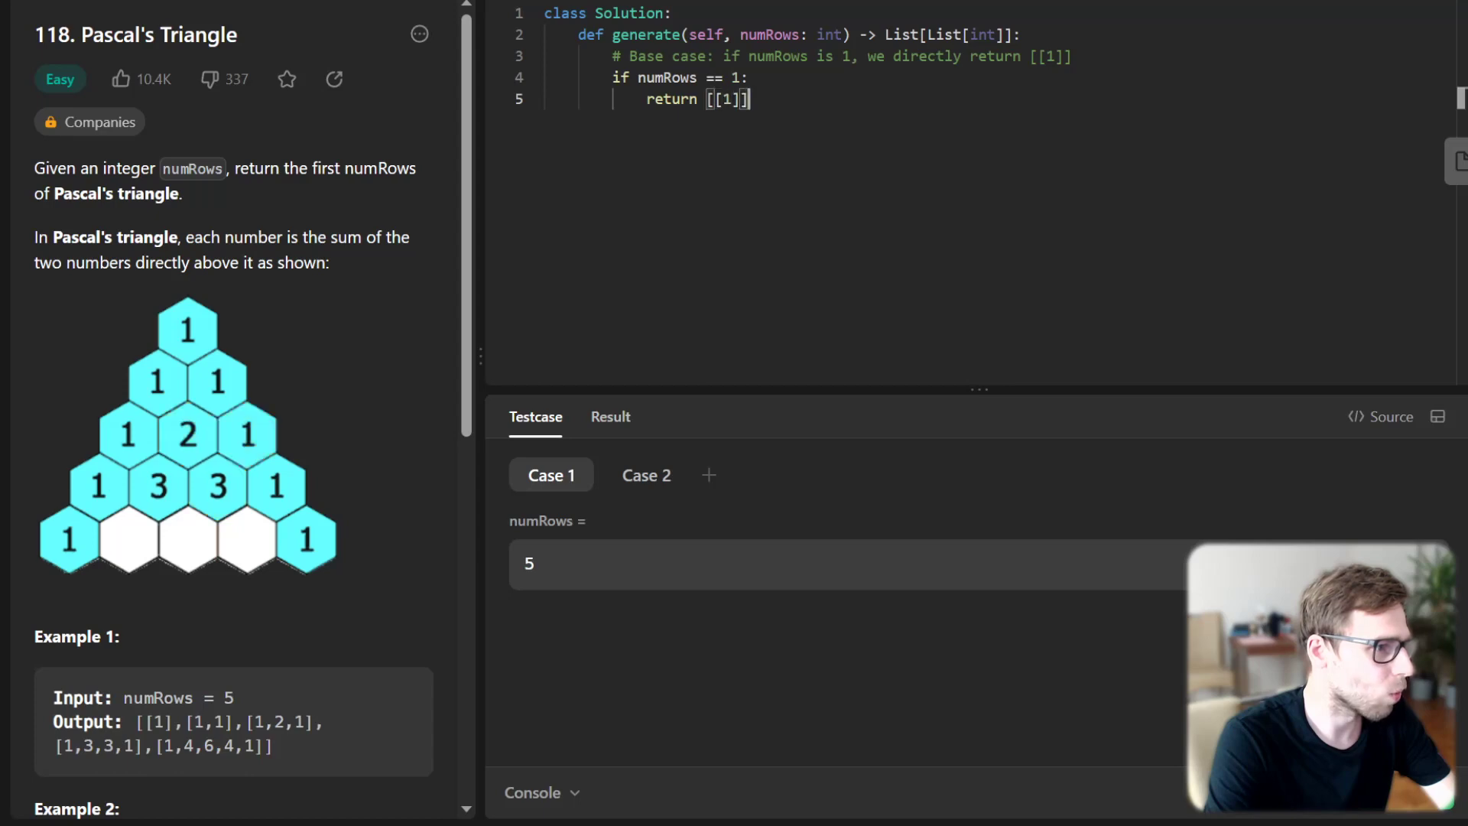
{"action": "key", "text": "enter"}
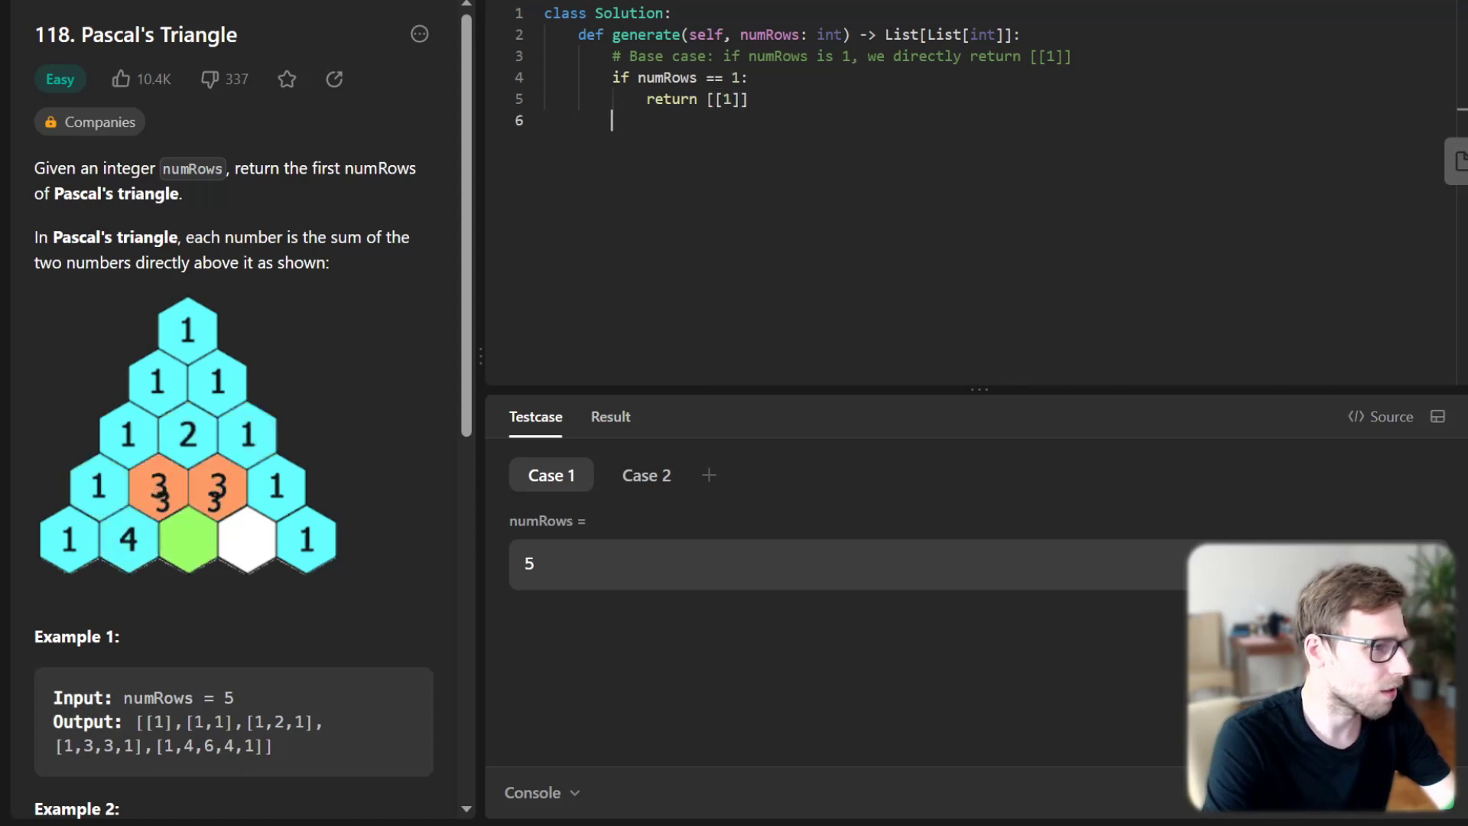
- Initialize pascal = [[1], [1, 1]] with comments on setup and iterating from the third row
{"action": "type", "text": "# Initialize the pascal triangle with the first two rows"}
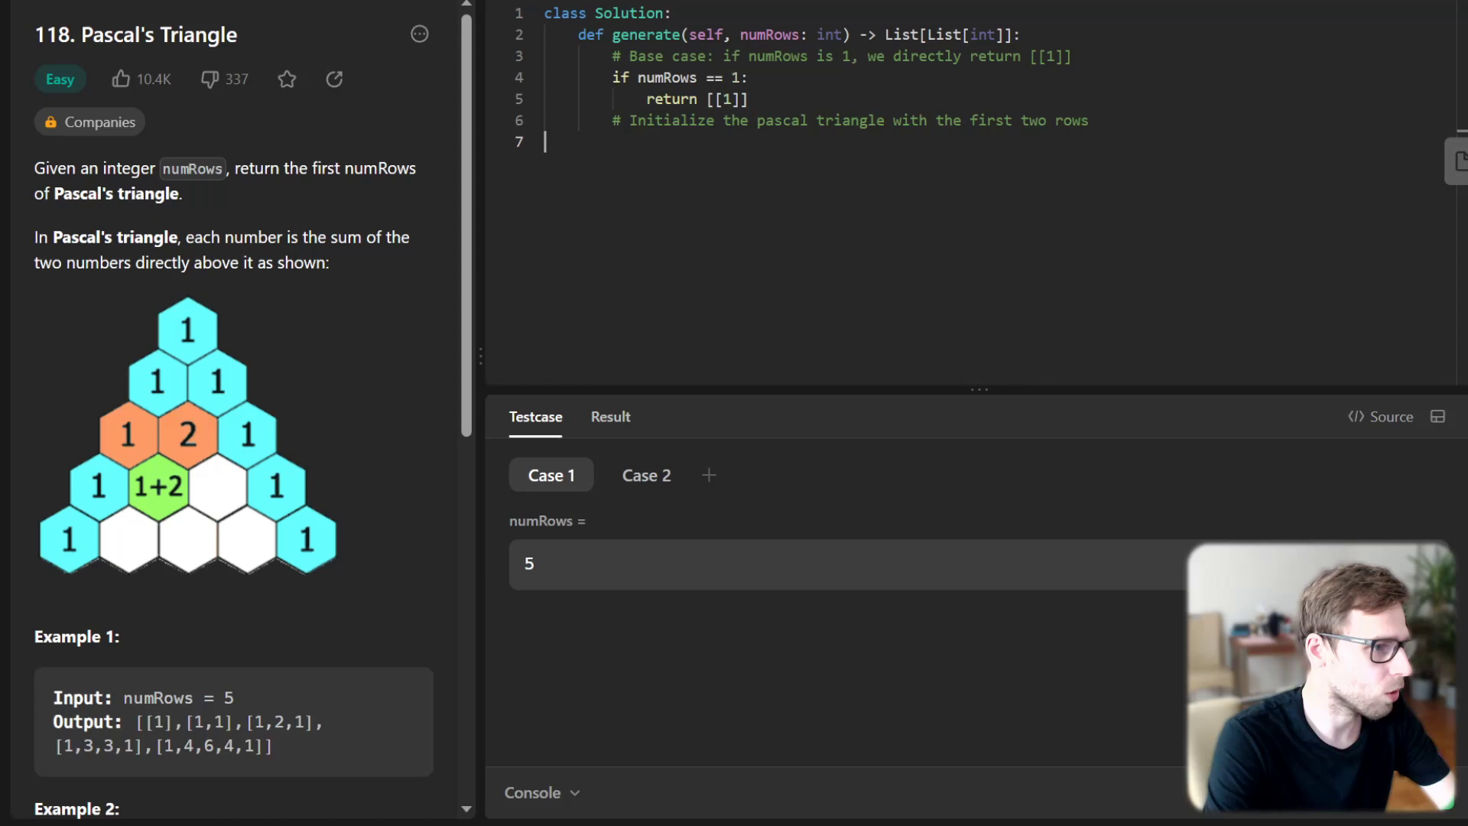
{"action": "type", "text": "P"}
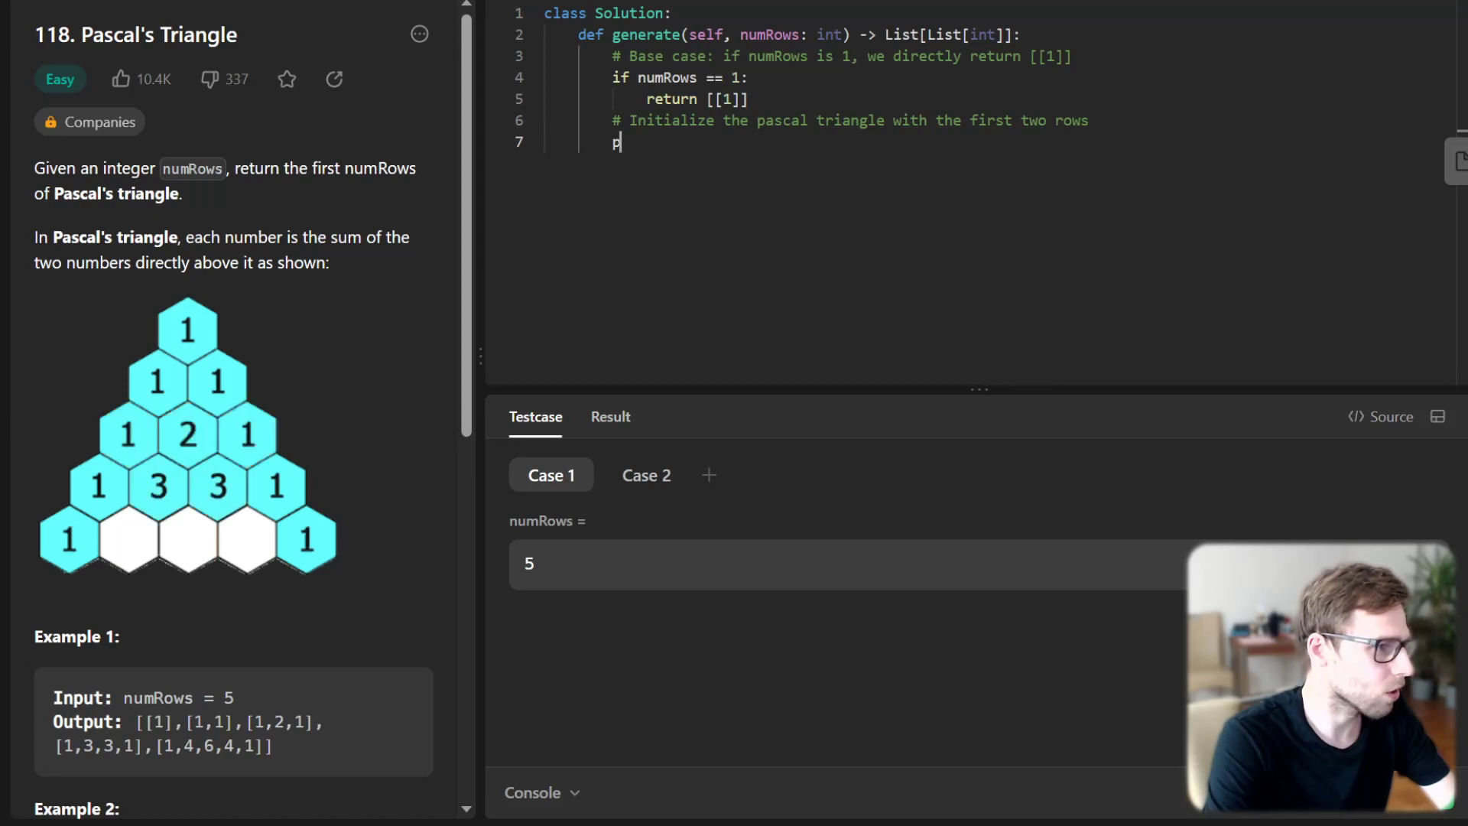
{"action": "type", "text": "ascal = [[1], [1, 1"}
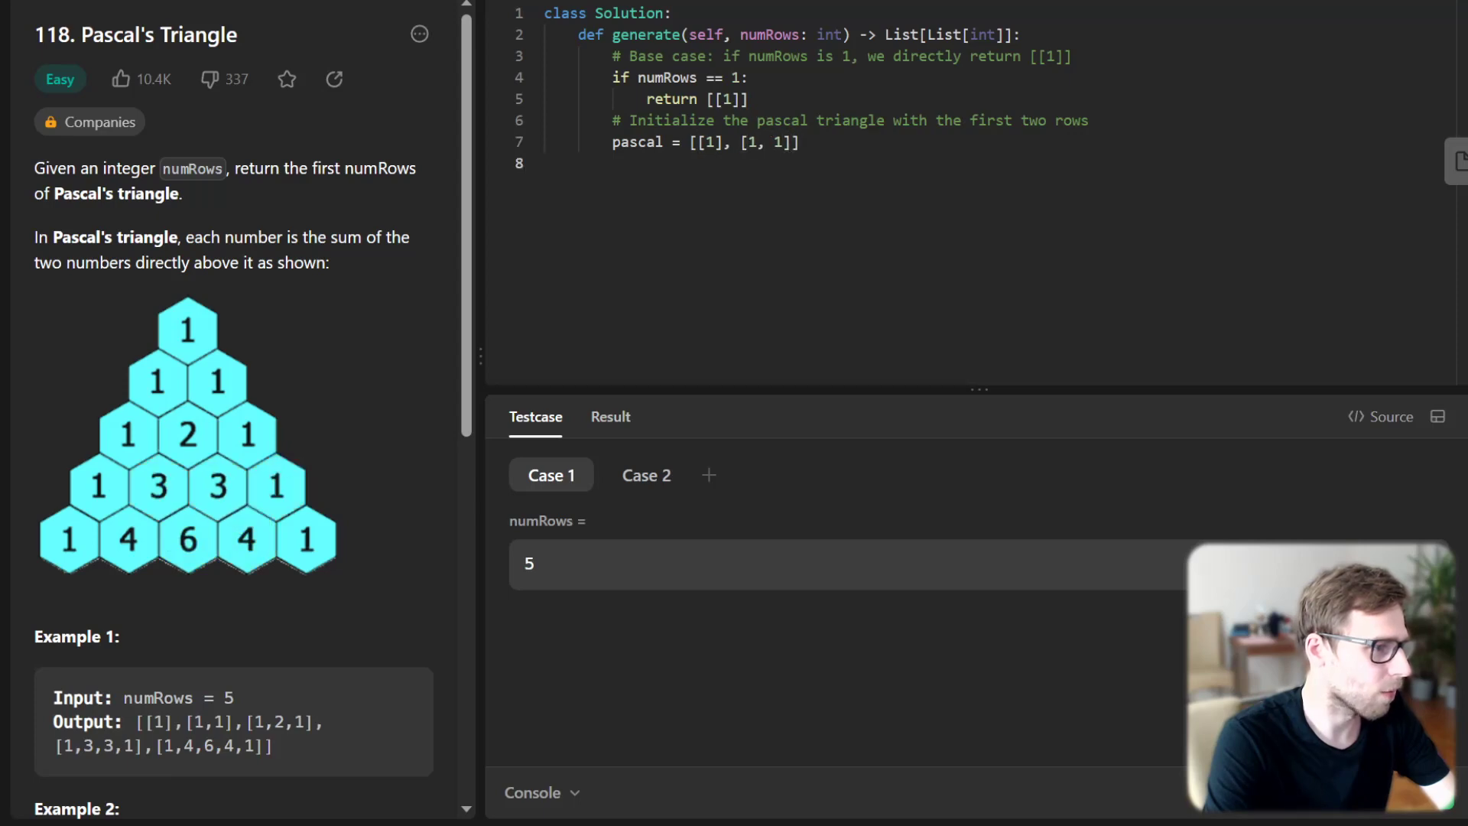
{"action": "type", "text": "# Iterate through the third row to the numRows"}
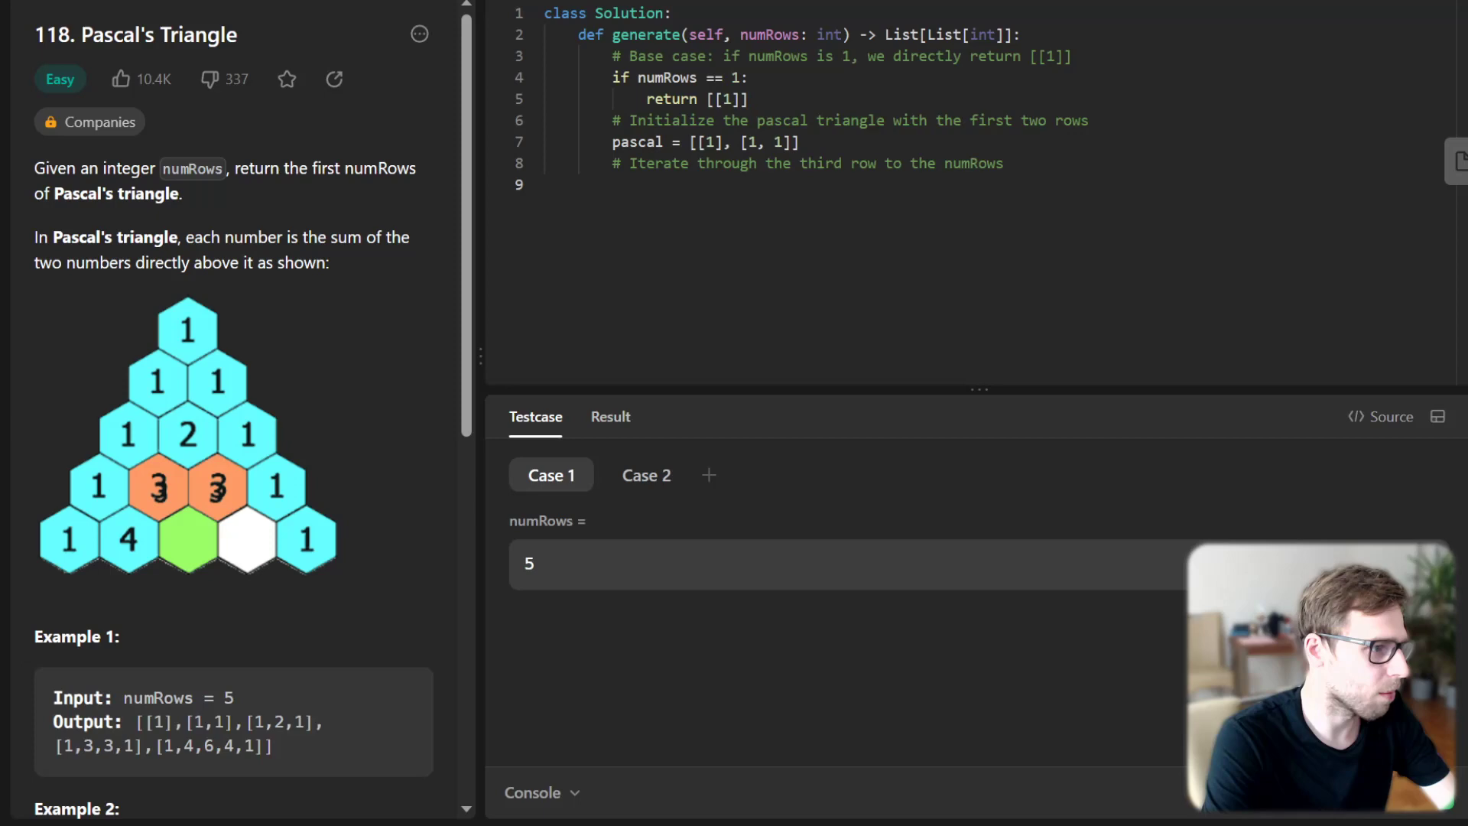
- Write the for loop over range(2, numRows) with a comment about building rows from the previous one
{"action": "type", "text": "for"}
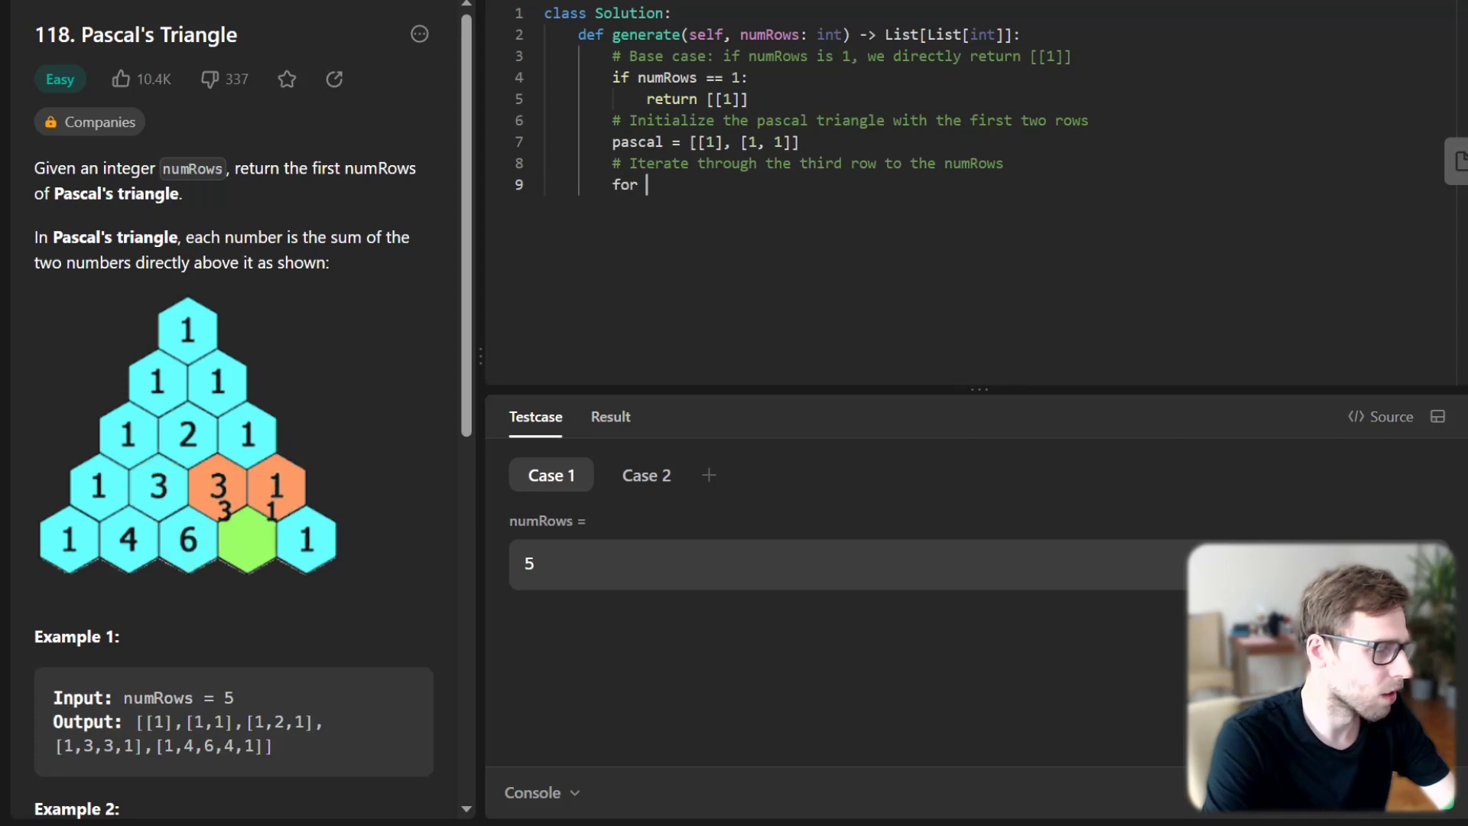
{"action": "type", "text": "i in range(2, nu"}
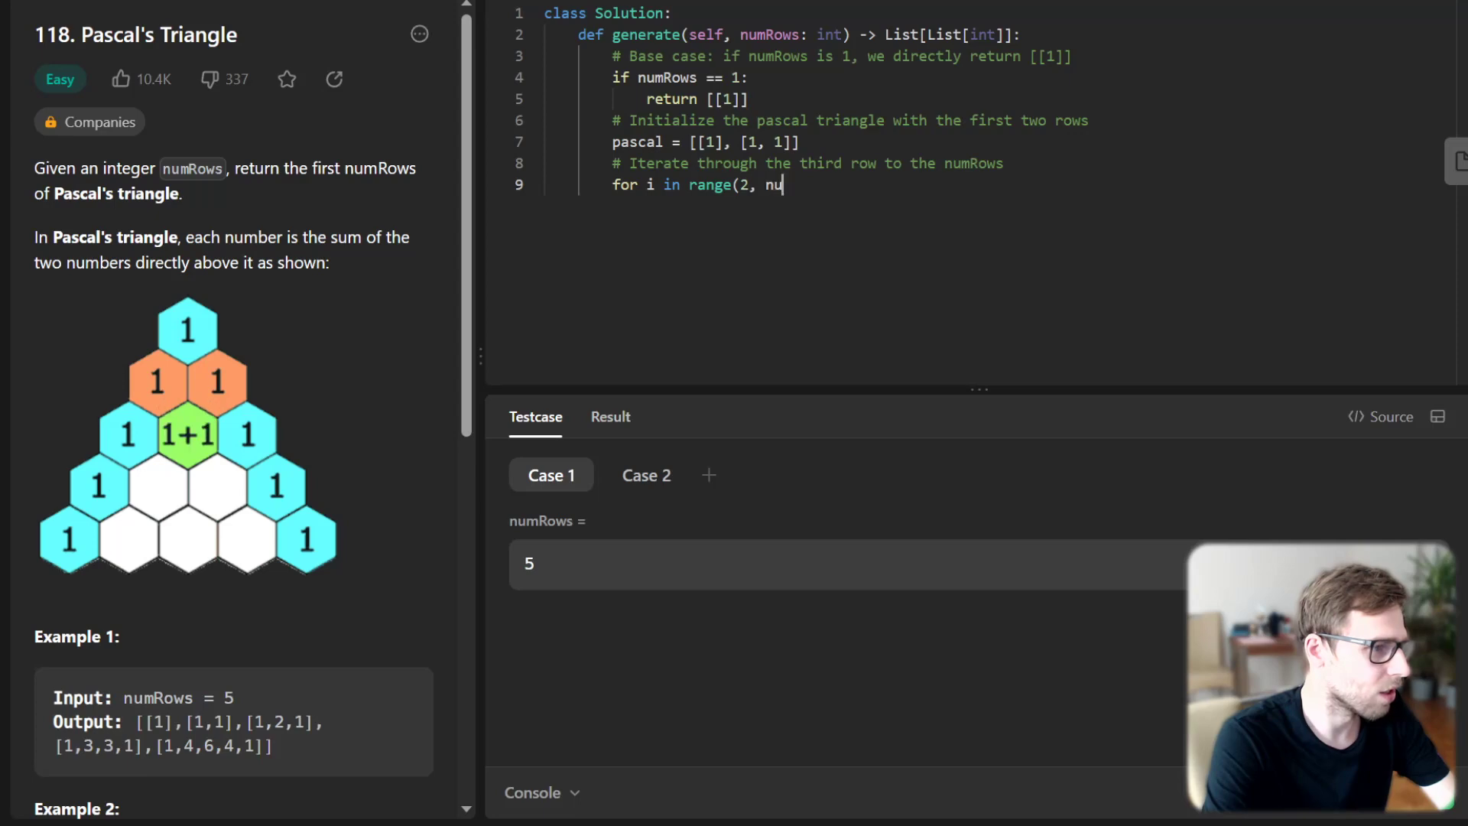
{"action": "type", "text": "mRows):"}
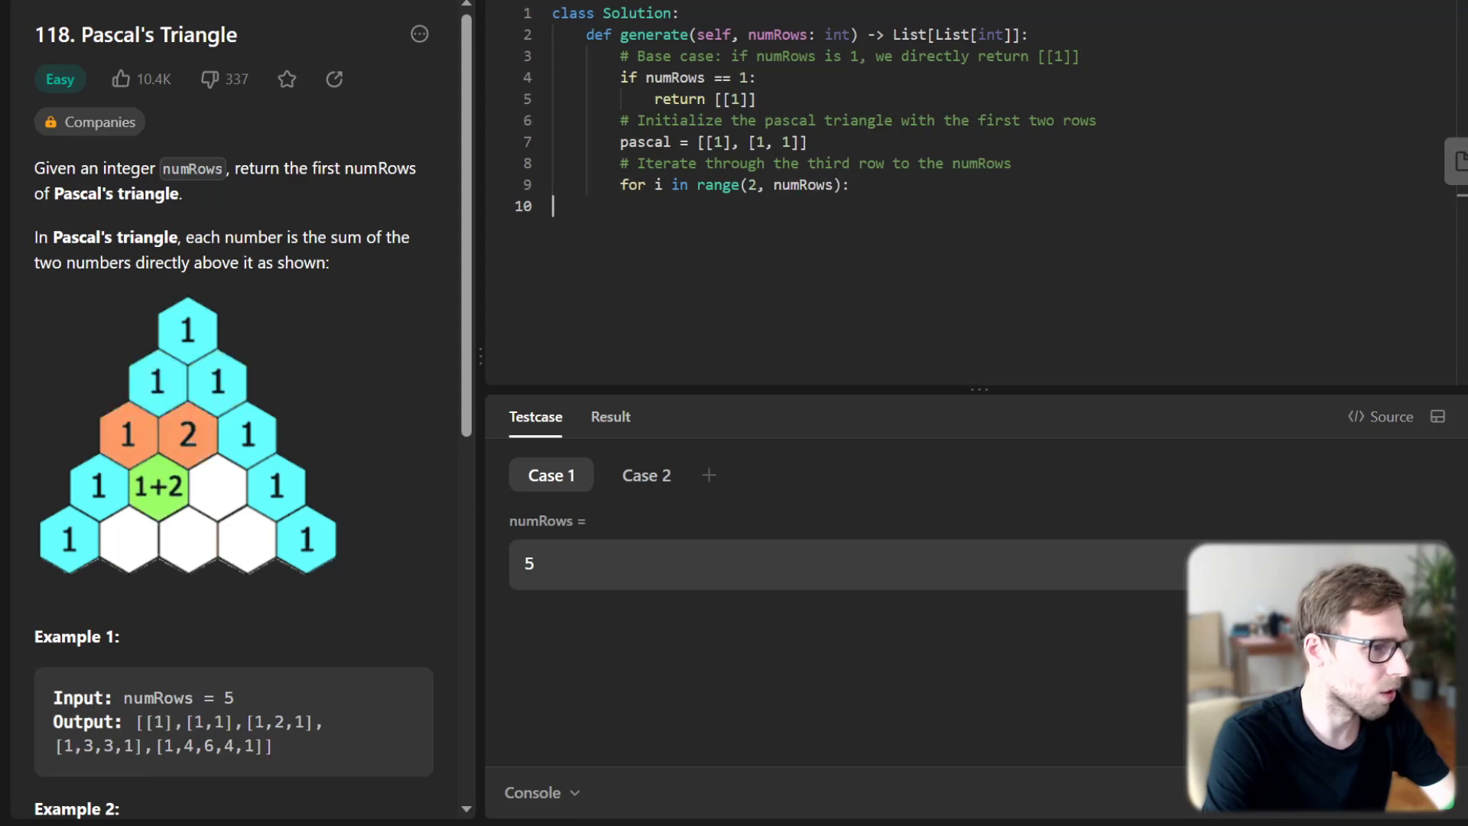
{"action": "type", "text": "# Calculate the new row"}
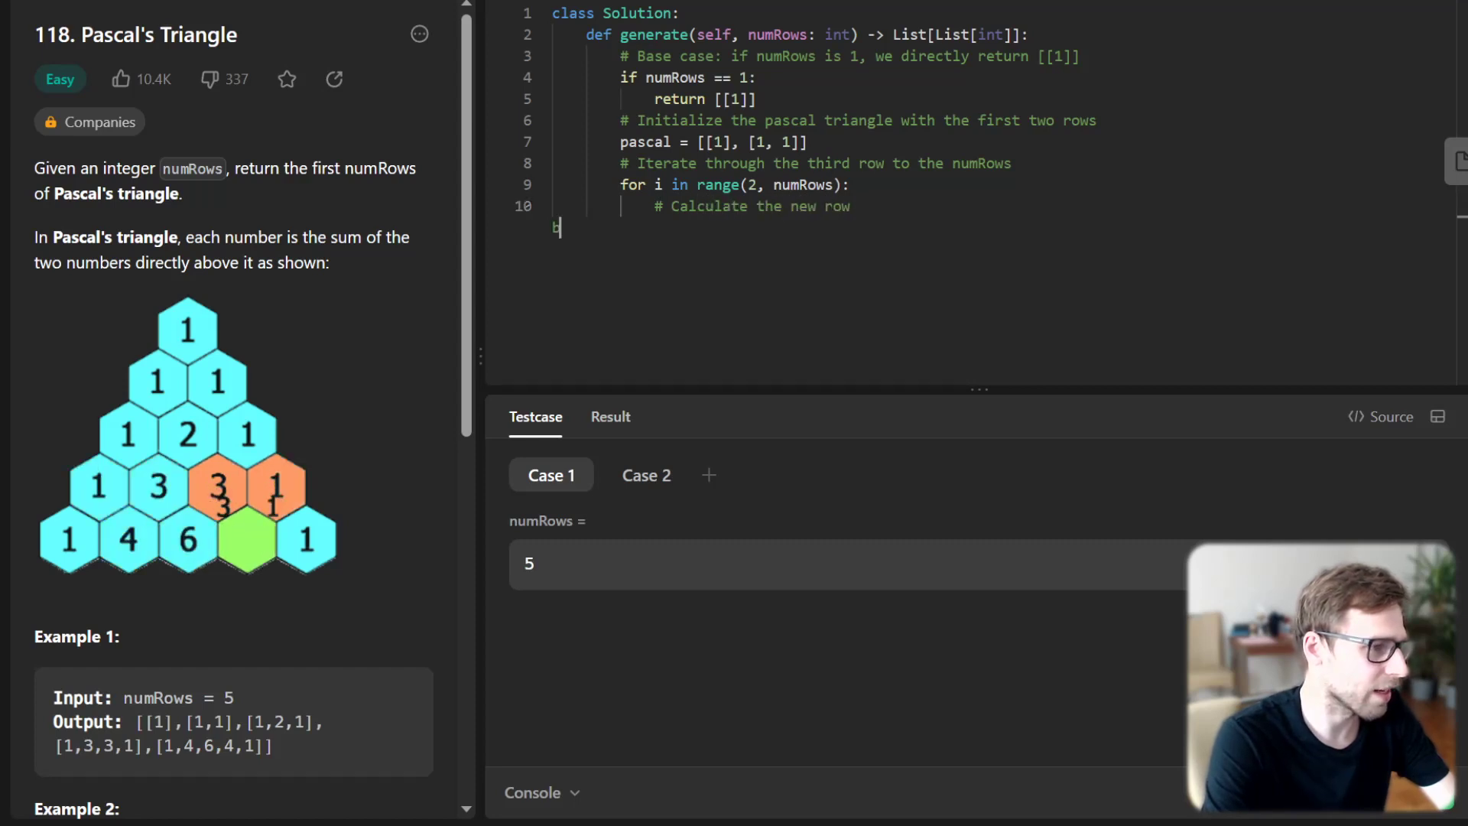
{"action": "type", "text": "based on the last row in the pascal list"}
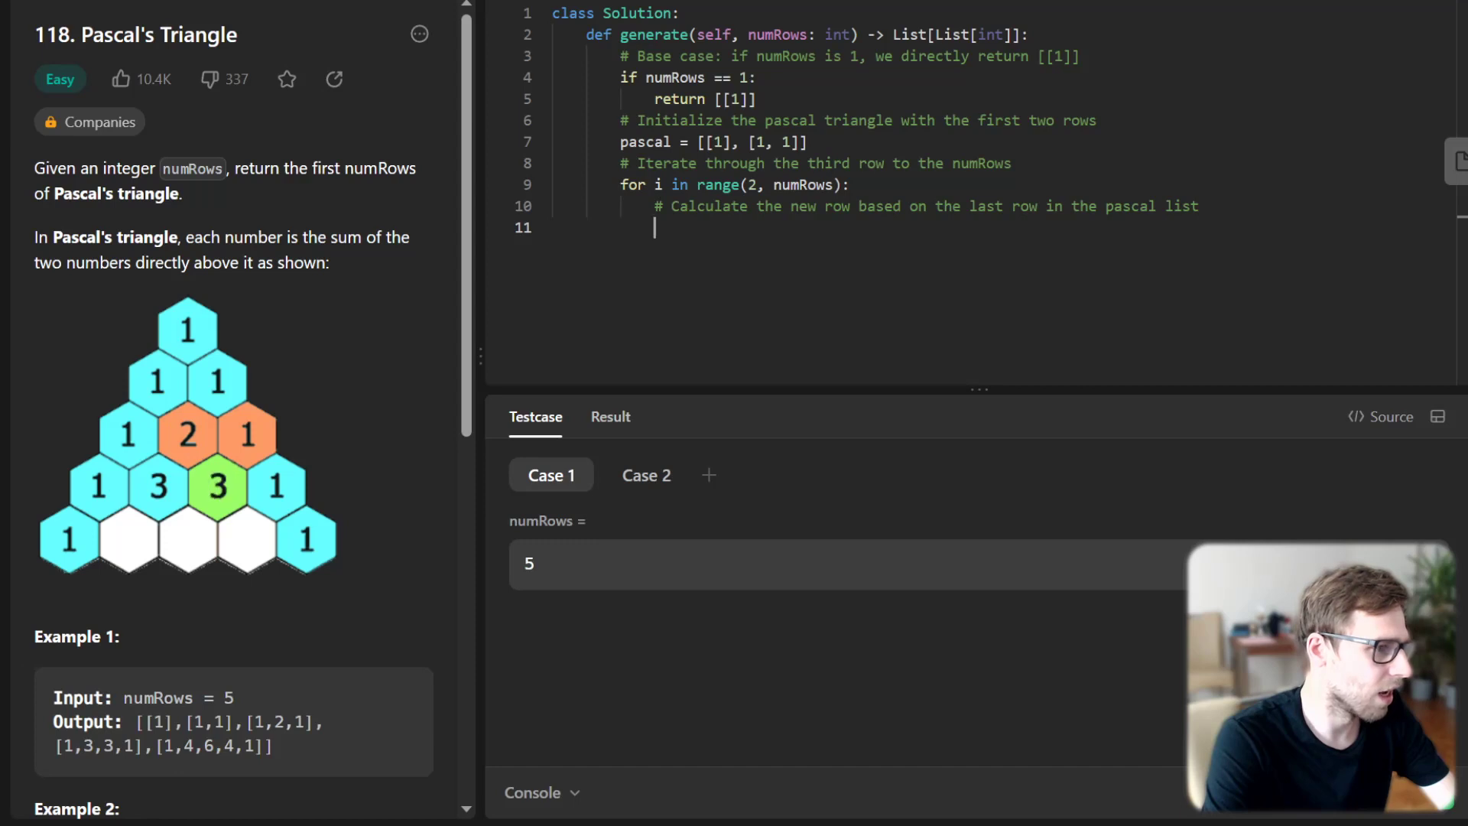
- Build new_row as [1] plus sums pascal[-1][j-1] + pascal[-1][j] for j in range(1, i)
{"action": "type", "text": "new_row"}
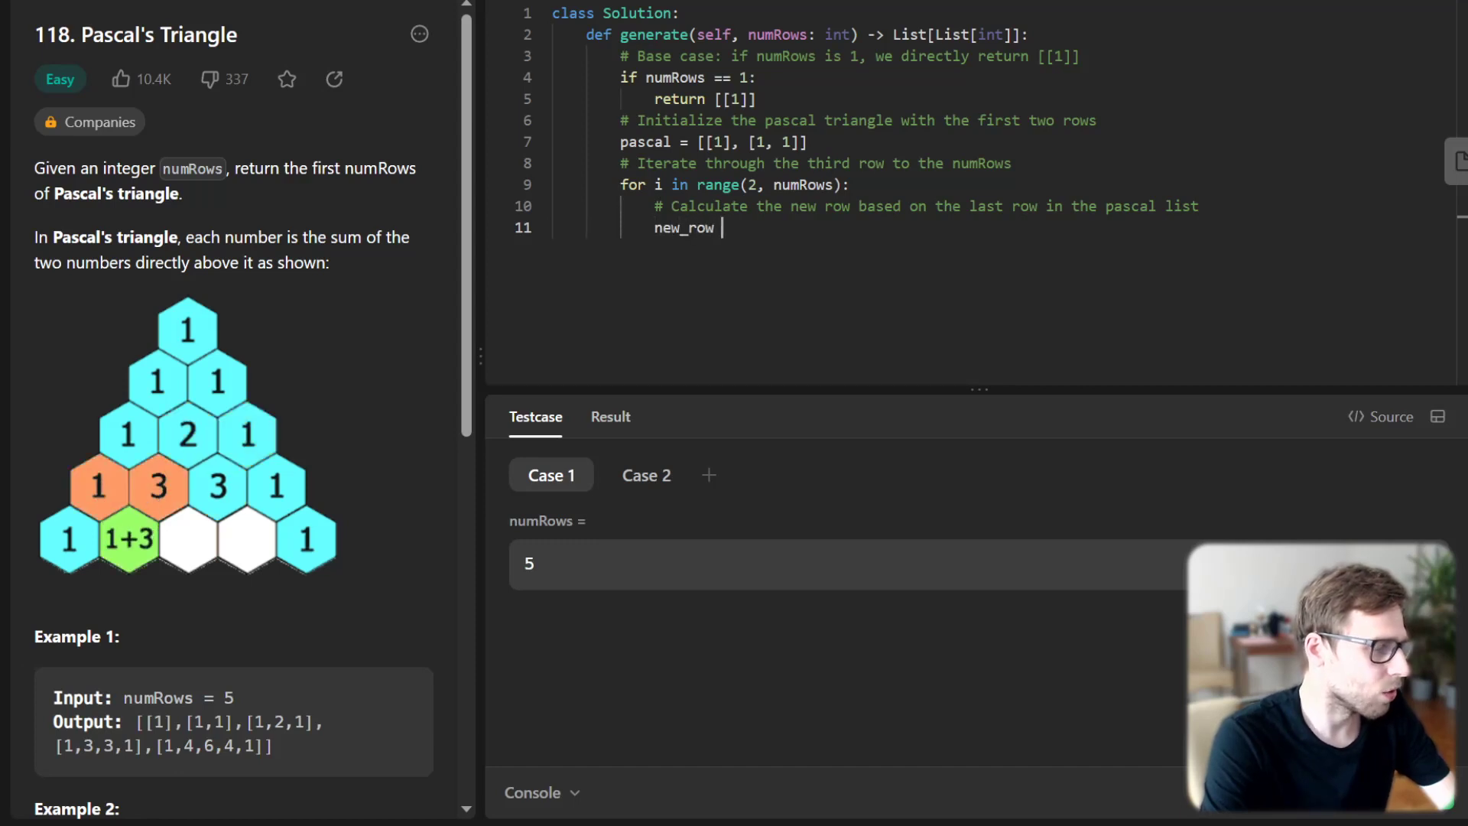
{"action": "type", "text": "= [1] + [pascal"}
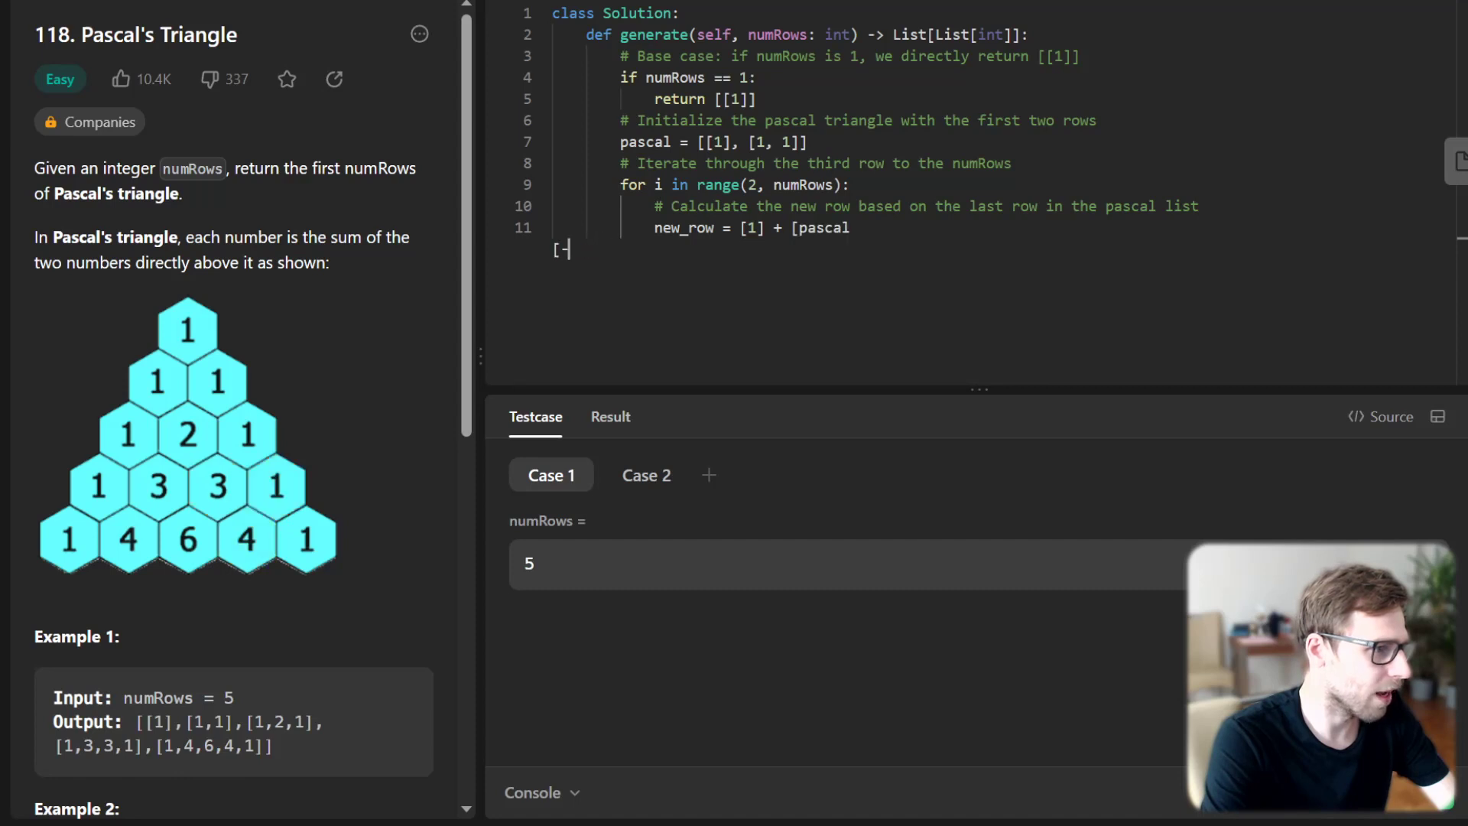
{"action": "type", "text": "[-1][j-1]"}
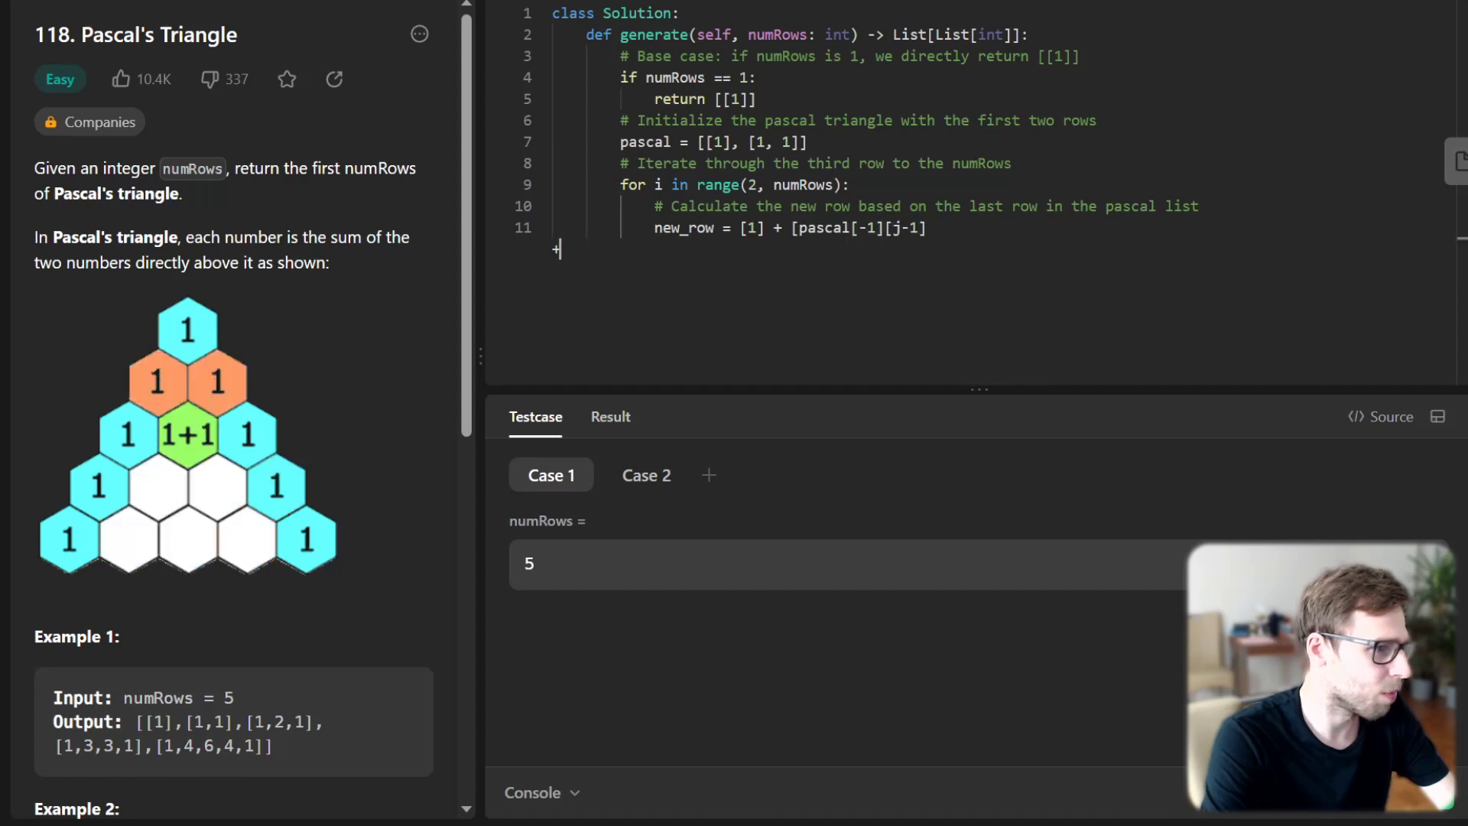
{"action": "type", "text": "+ pascal[-1][j] for j"}
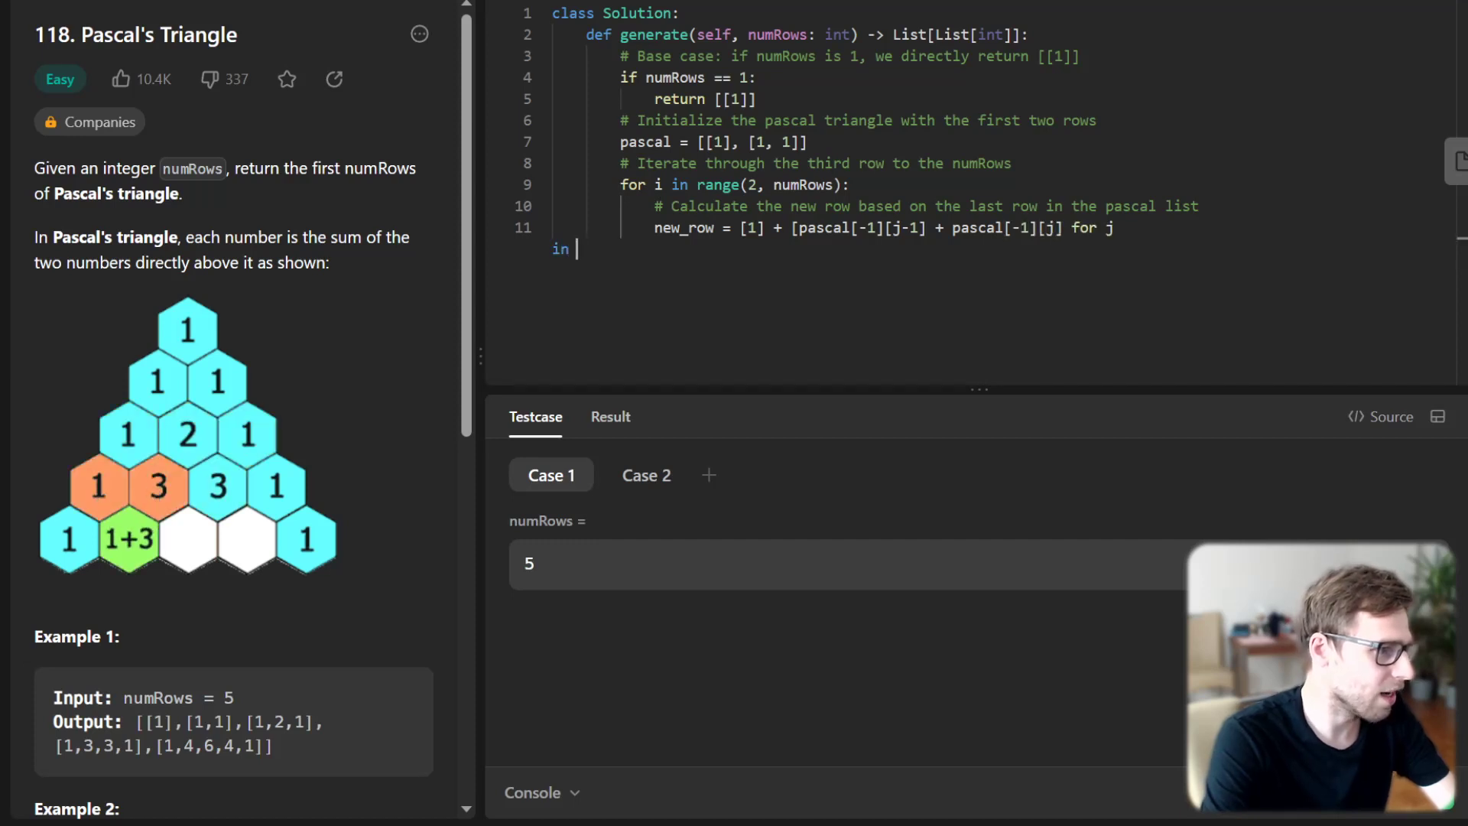
{"action": "type", "text": "in range(1, i)] + [1]"}
{"action": "type", "text": "pascal.append(new_row)"}
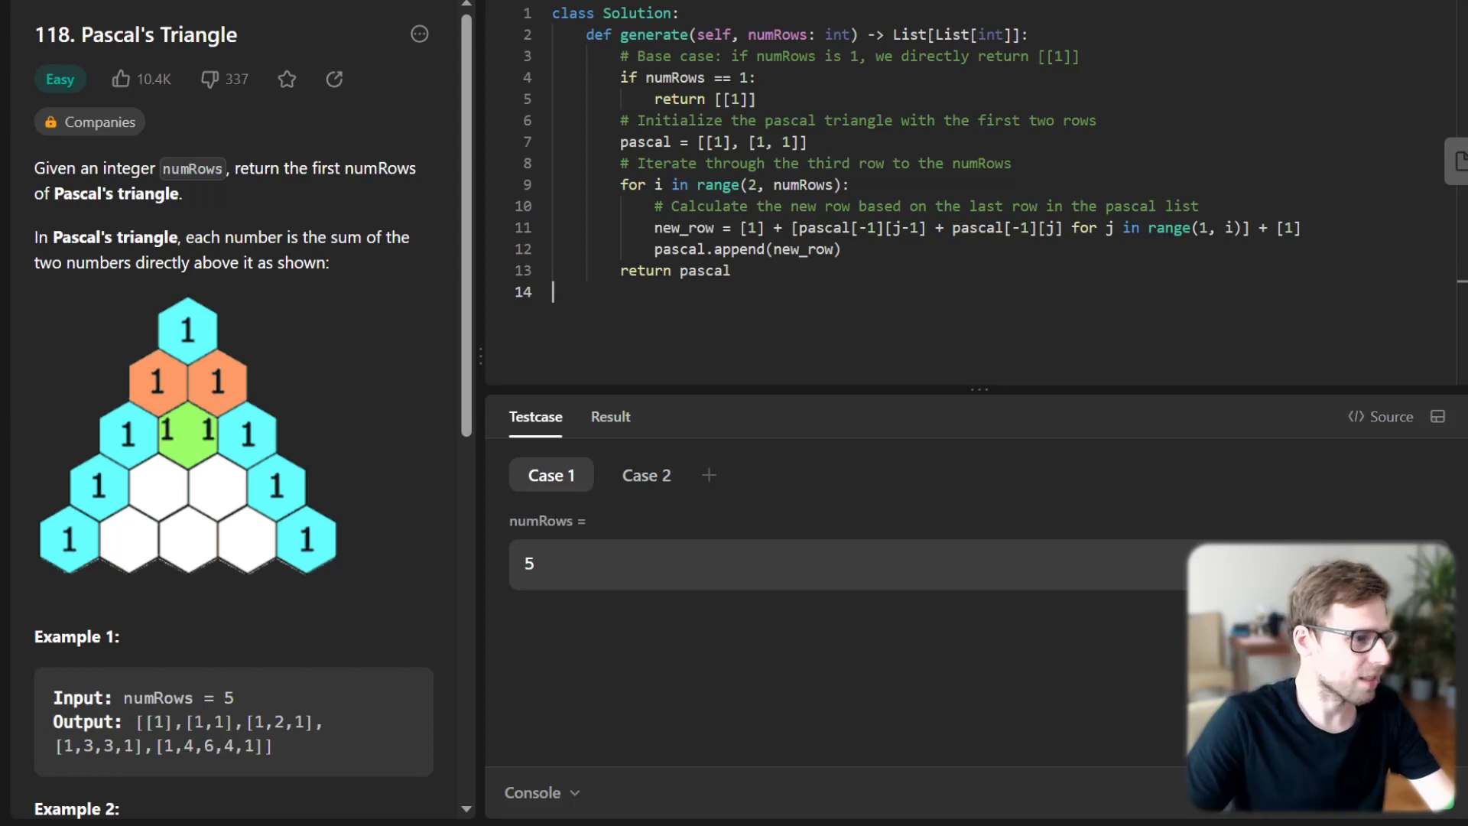
{"action": "left_click_drag", "start_coordinate": [790, 228], "coordinate": [1112, 228]}
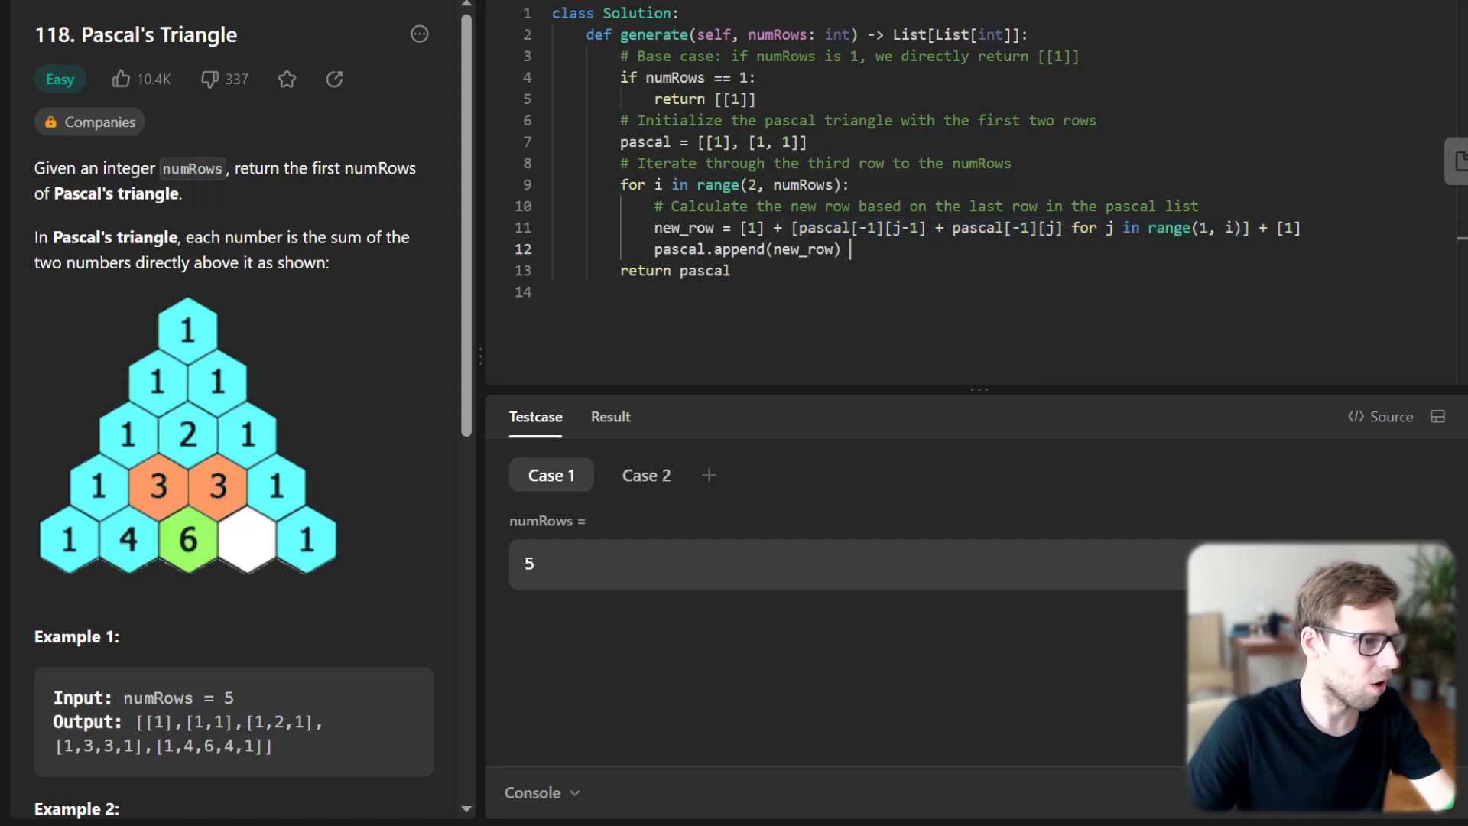
{"action": "left_click_drag", "start_coordinate": [798, 227], "coordinate": [1057, 227]}
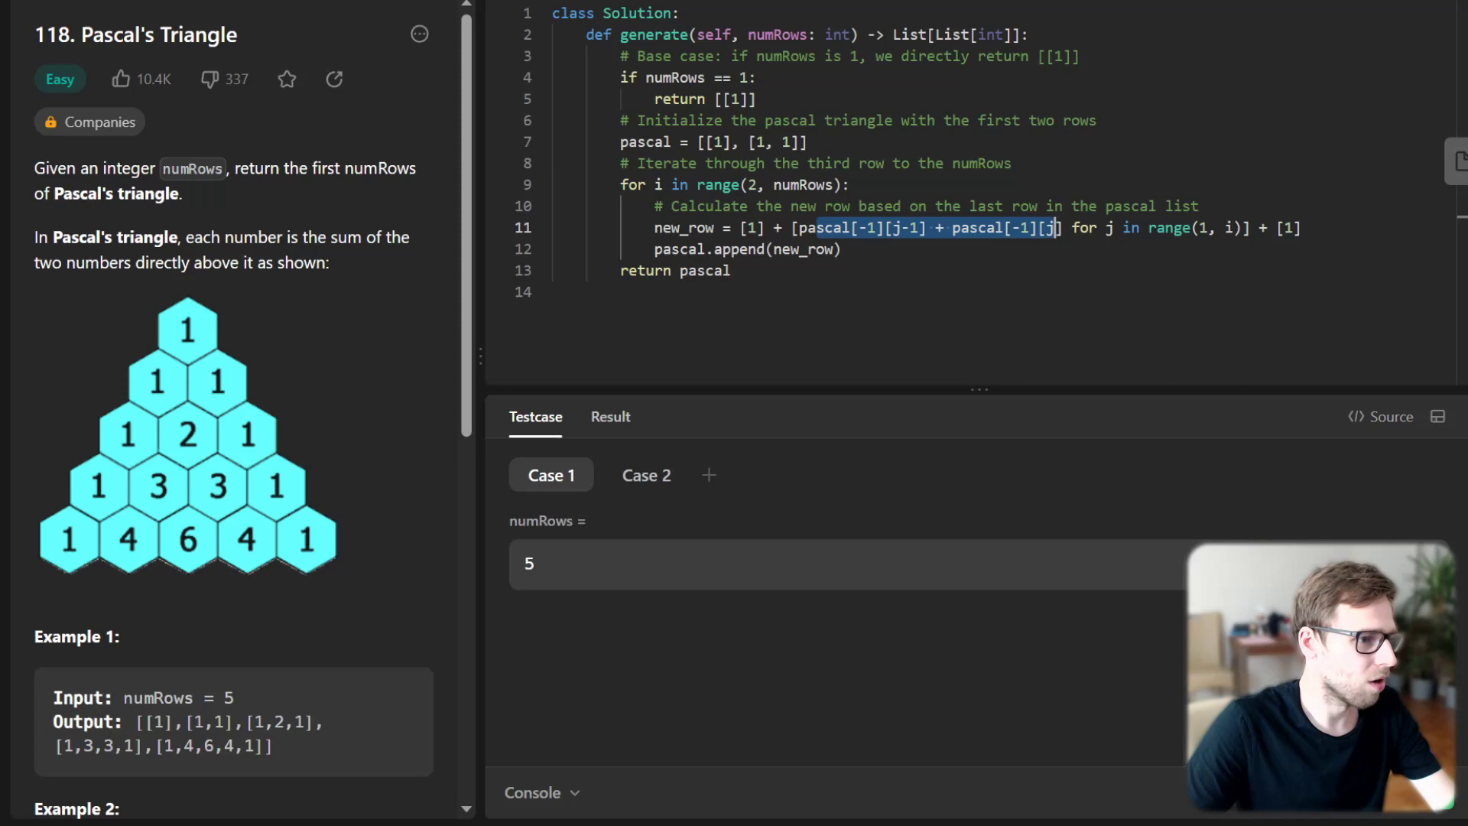